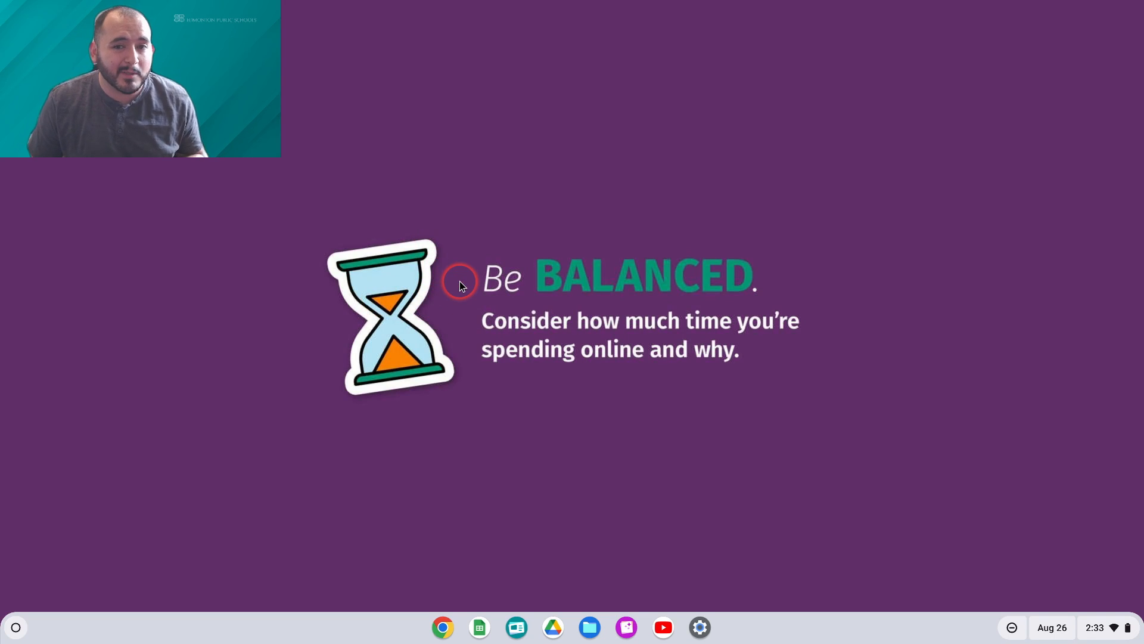
{"action": "mouse_move", "coordinate": [509, 386]}
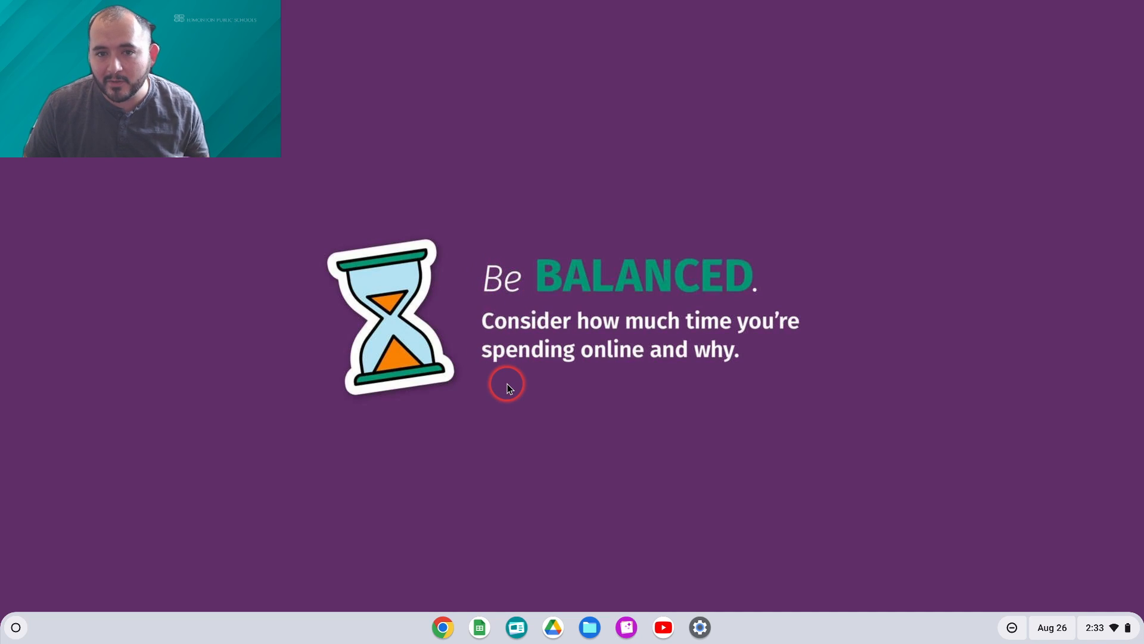
{"action": "mouse_move", "coordinate": [451, 536]}
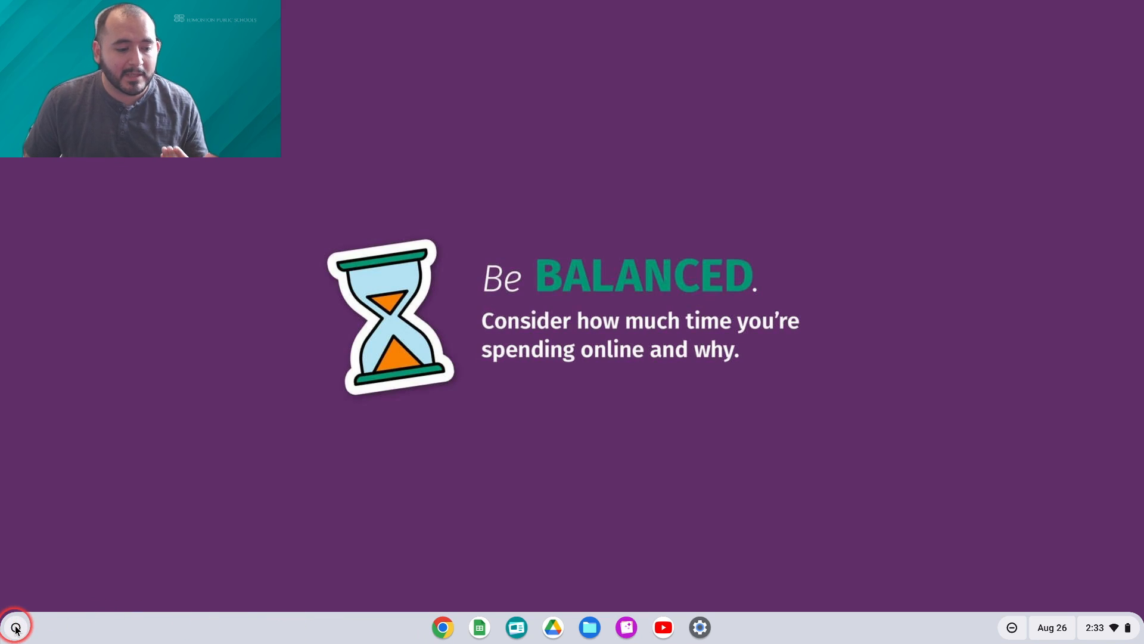
Step: Launch Files from the shelf, browse Downloads, and return to My files
{"action": "left_click", "coordinate": [15, 629]}
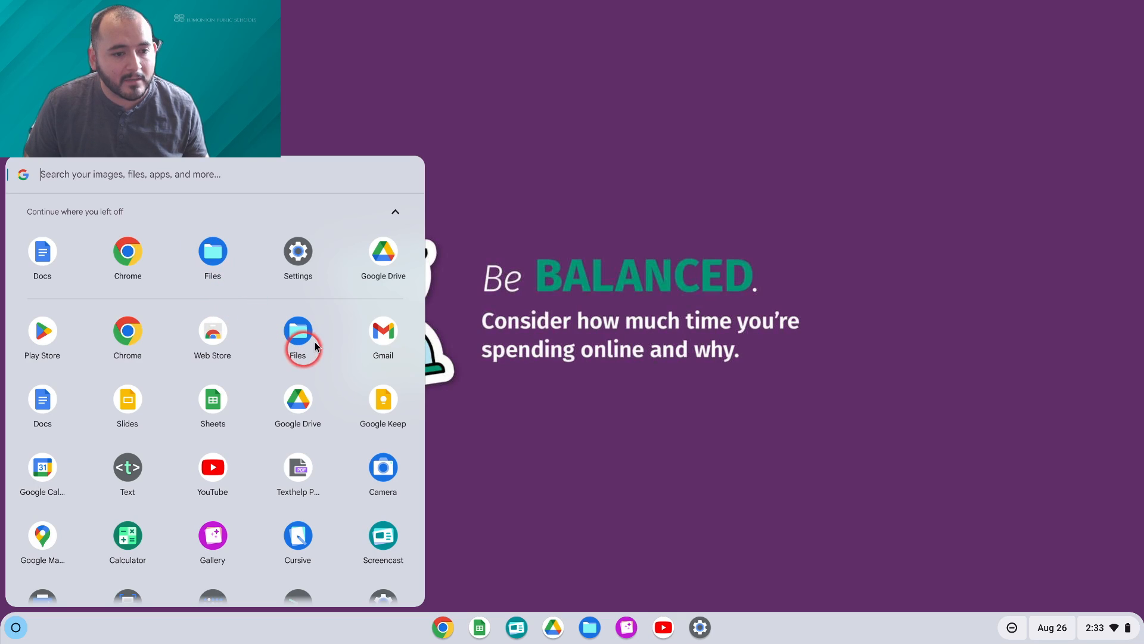
{"action": "mouse_move", "coordinate": [380, 254]}
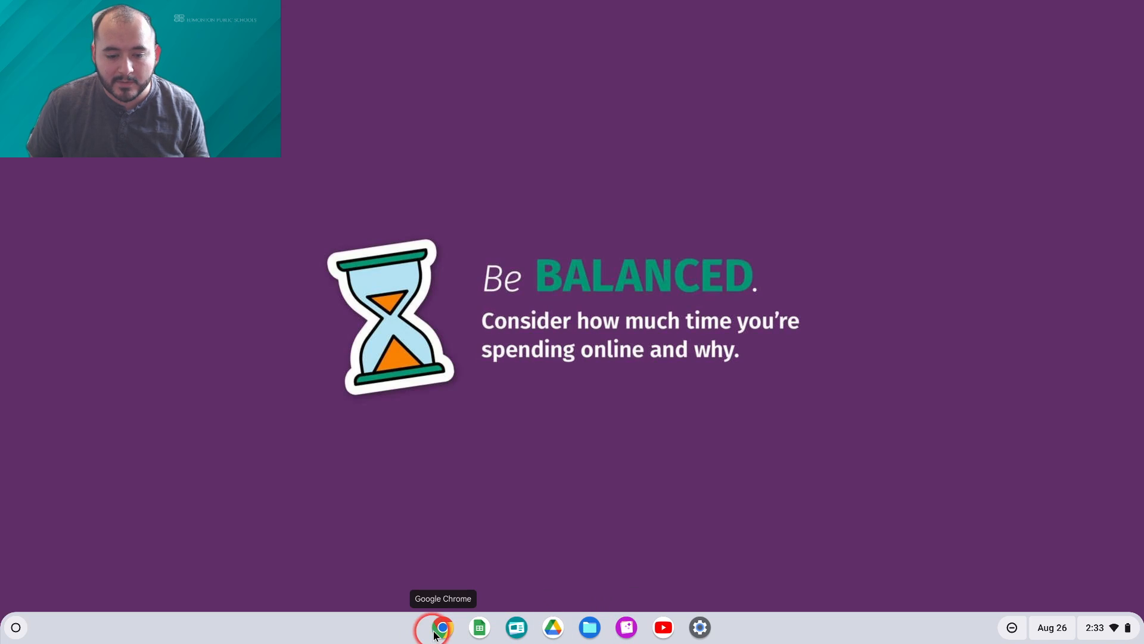
{"action": "mouse_move", "coordinate": [590, 627]}
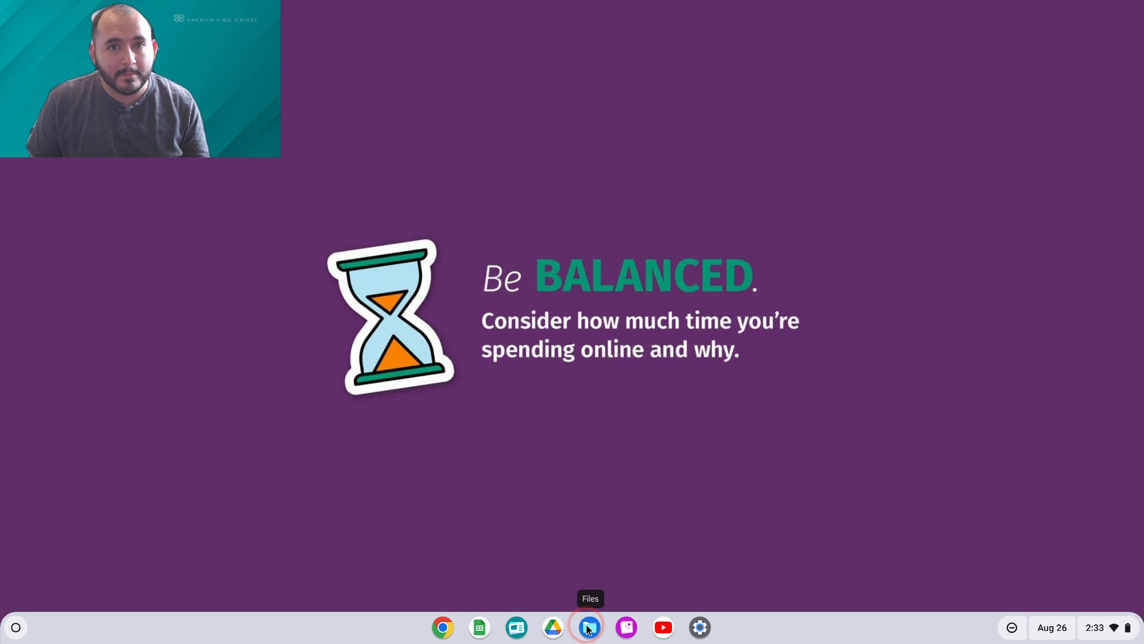
{"action": "left_click", "coordinate": [590, 627]}
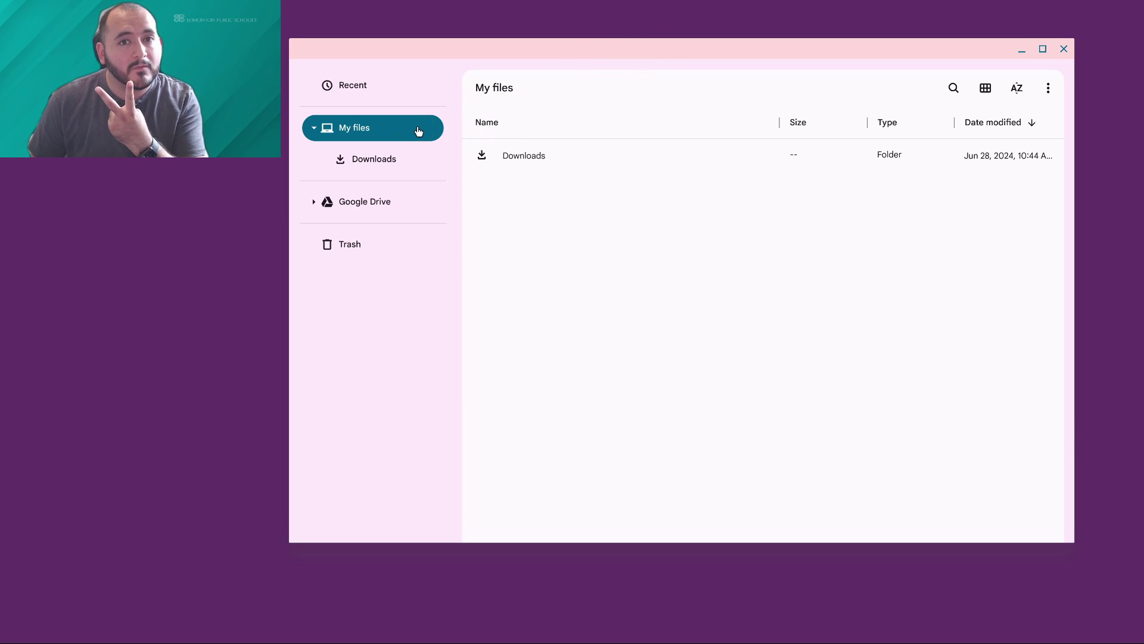
{"action": "left_click", "coordinate": [361, 127]}
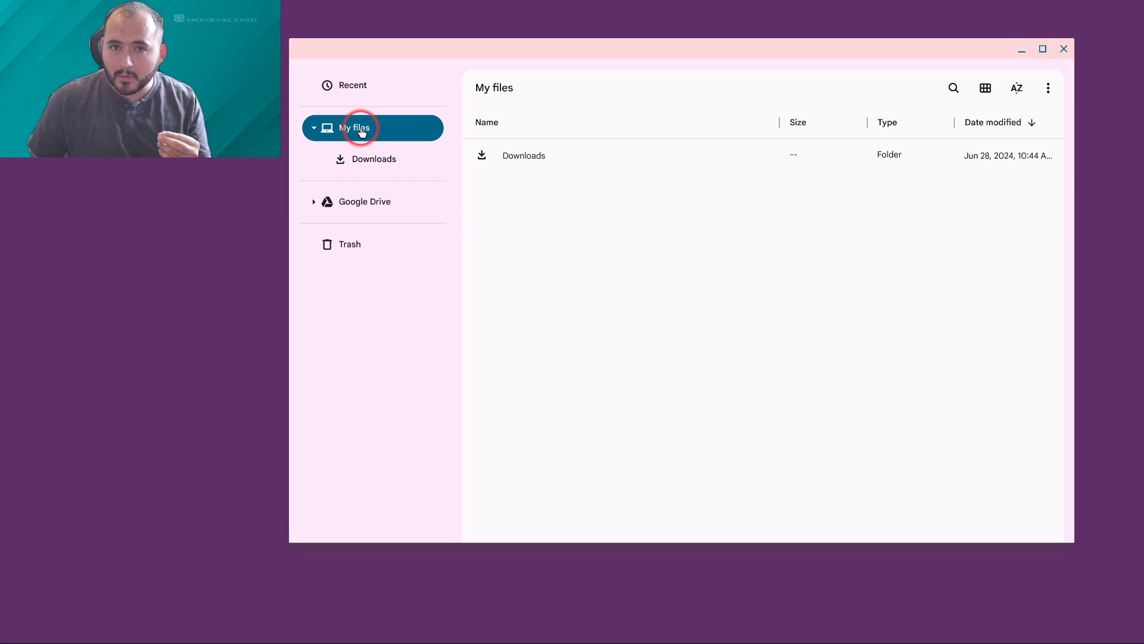
{"action": "mouse_move", "coordinate": [367, 161]}
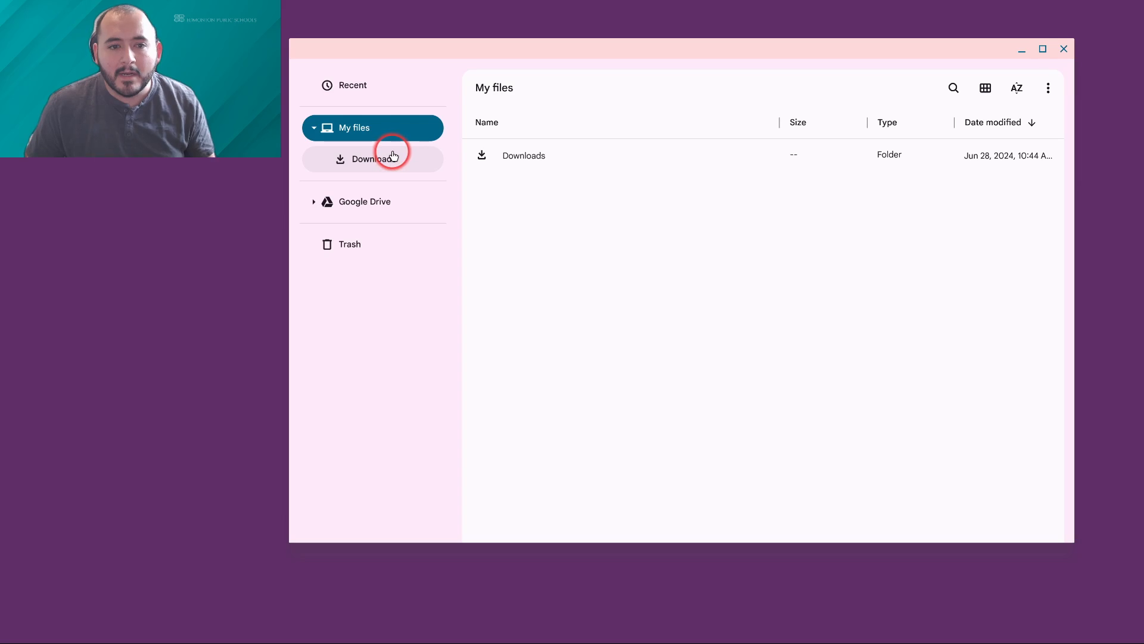
{"action": "left_click", "coordinate": [372, 159]}
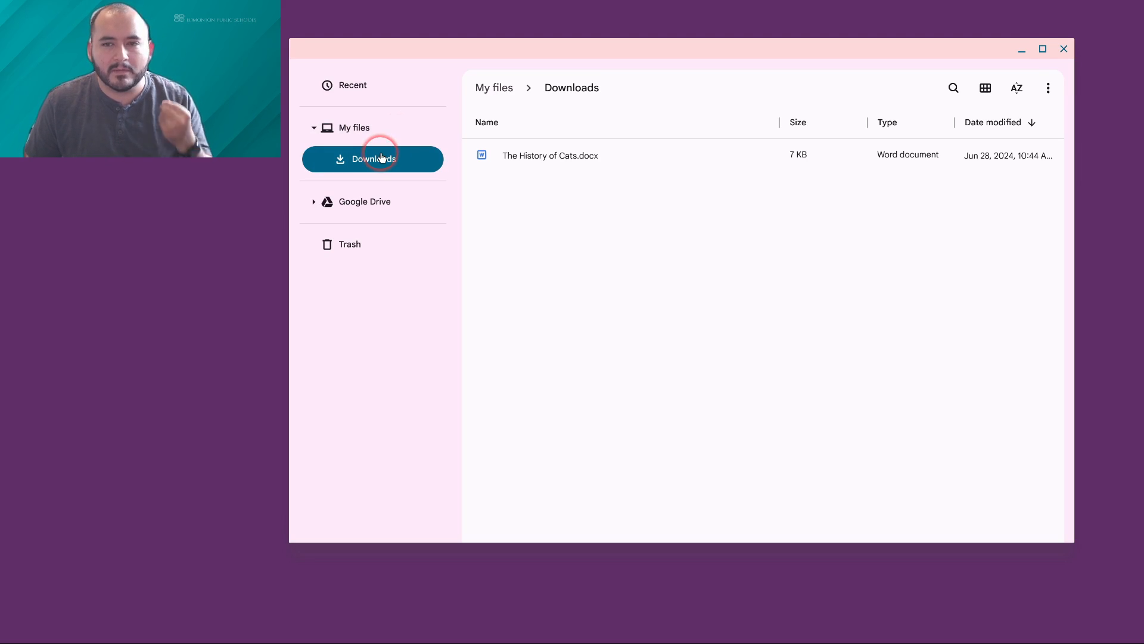
{"action": "mouse_move", "coordinate": [398, 128]}
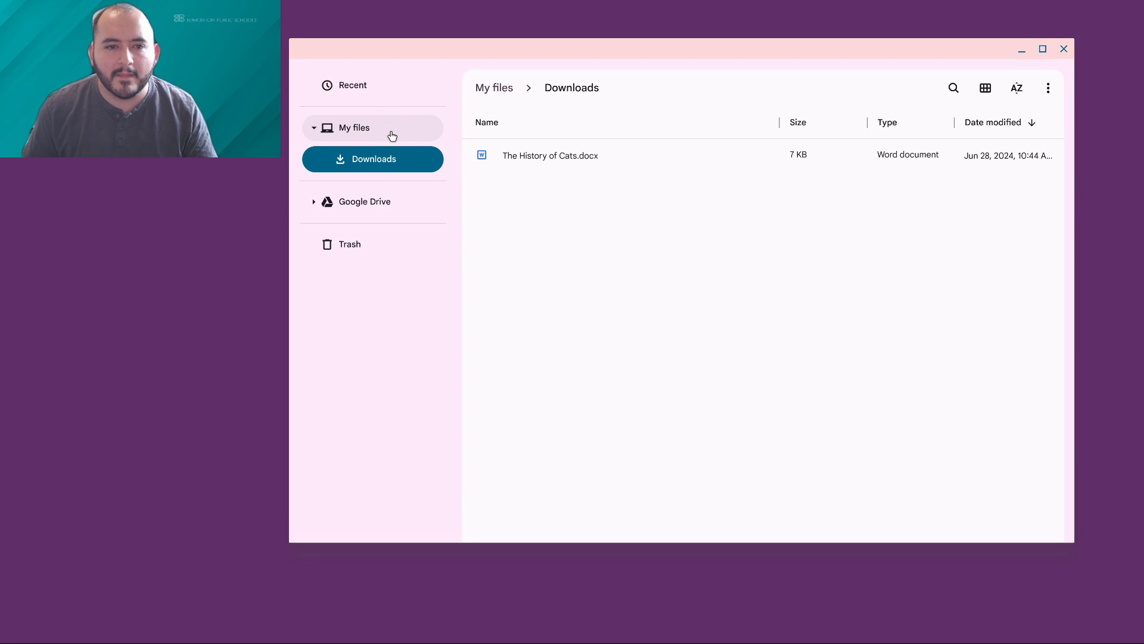
{"action": "left_click", "coordinate": [384, 127]}
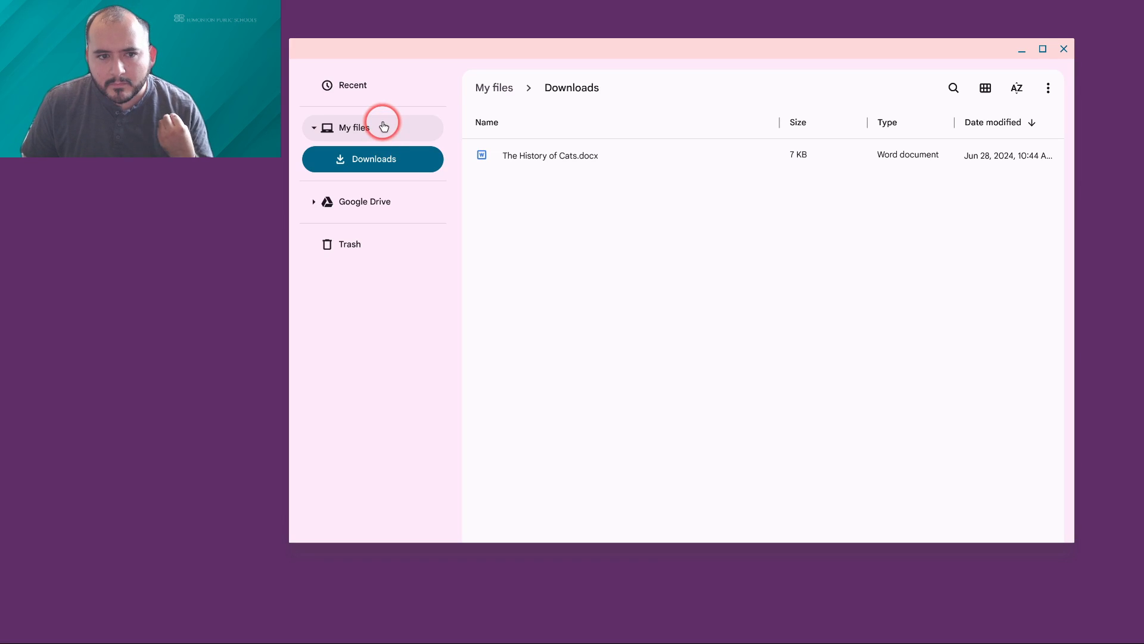
{"action": "left_click", "coordinate": [354, 128]}
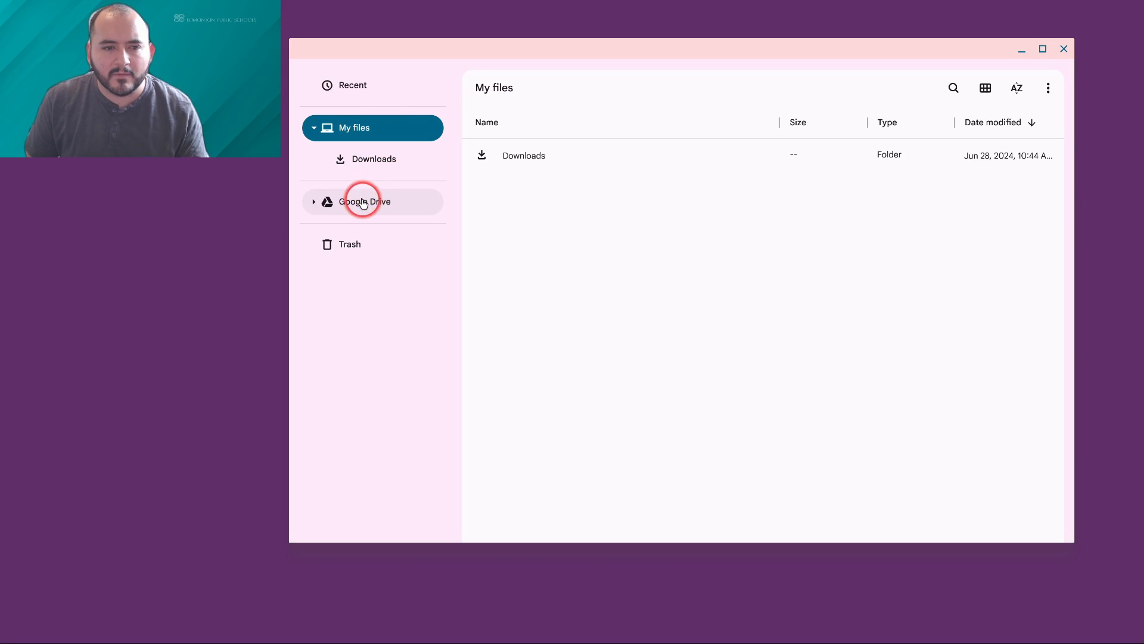
Step: Browse Google Drive's My Drive, Shared drives and Offline, then reopen Downloads
{"action": "left_click", "coordinate": [364, 201]}
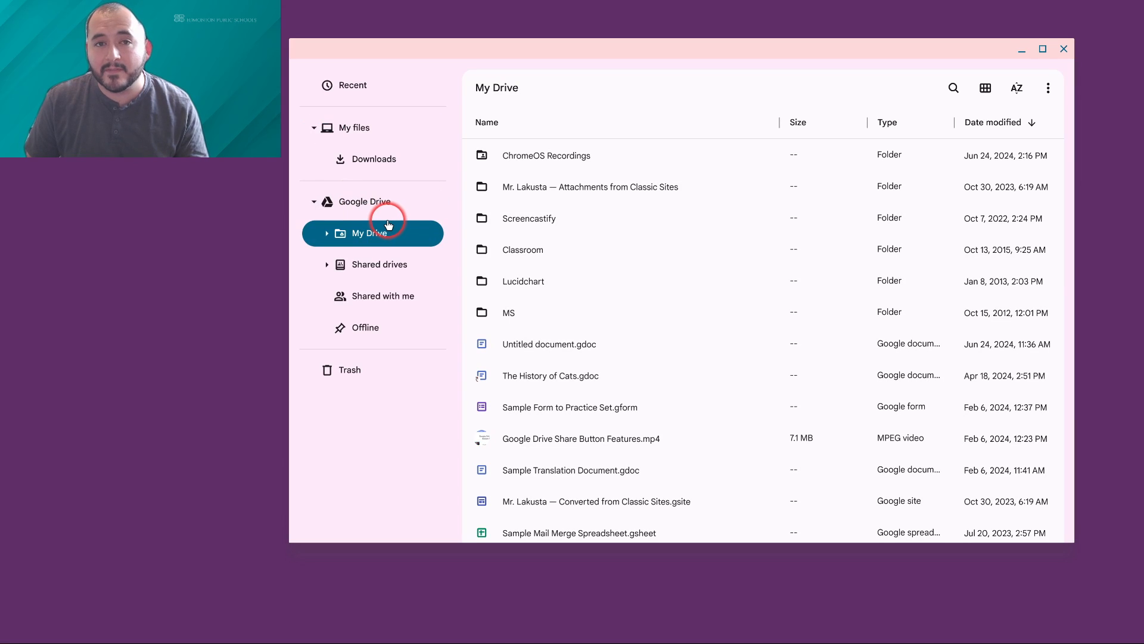
{"action": "mouse_move", "coordinate": [382, 220]}
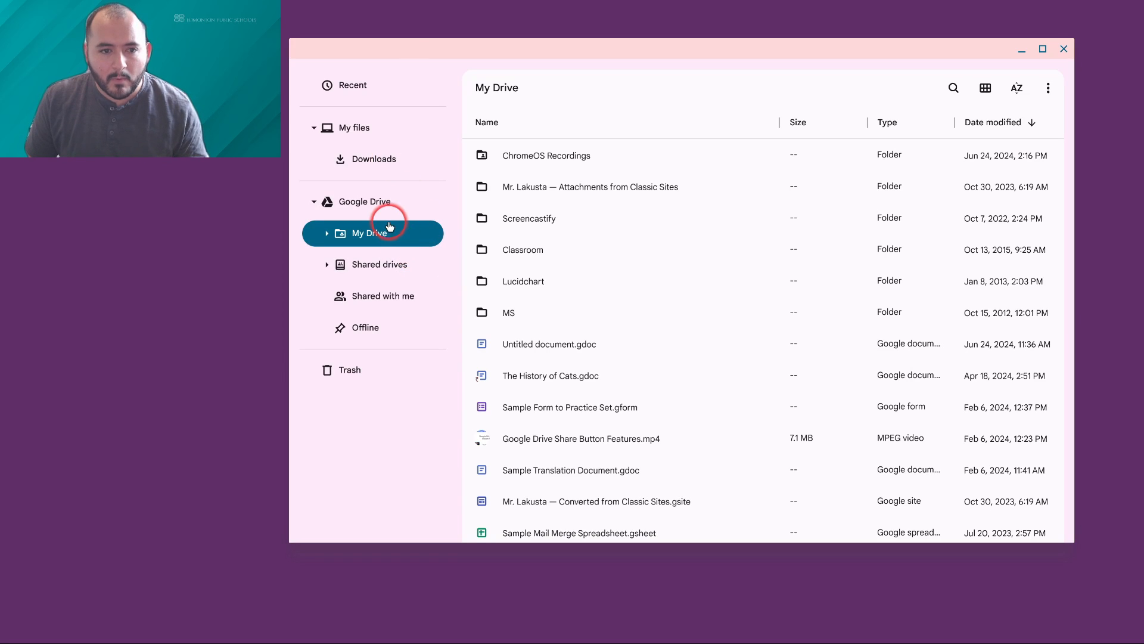
{"action": "mouse_move", "coordinate": [537, 244]}
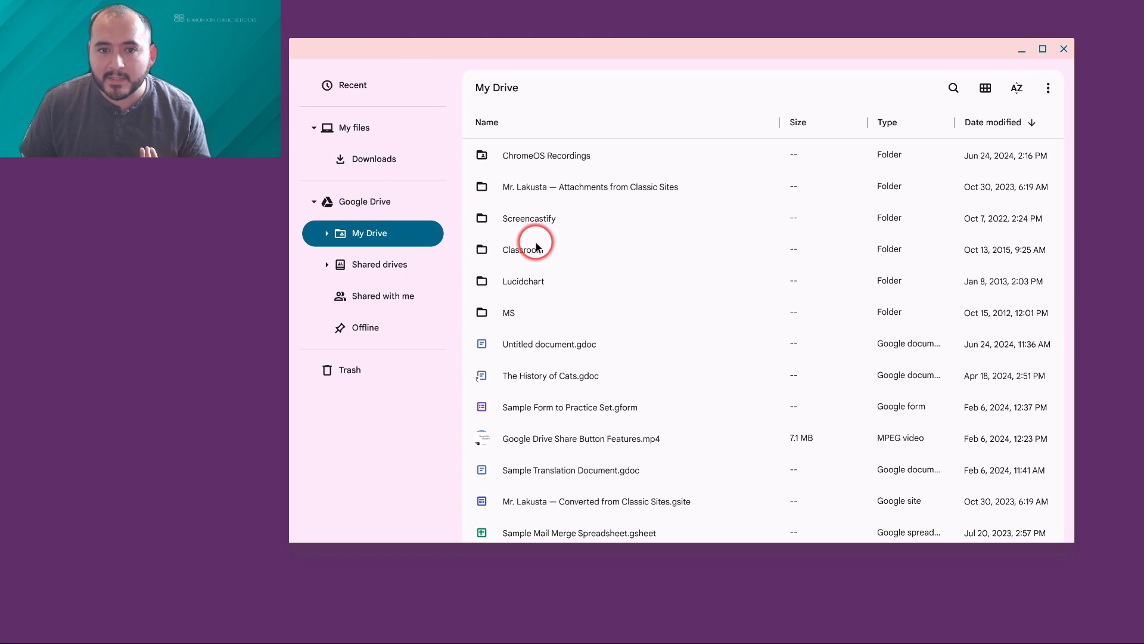
{"action": "scroll", "scroll_direction": "down", "scroll_amount": 3}
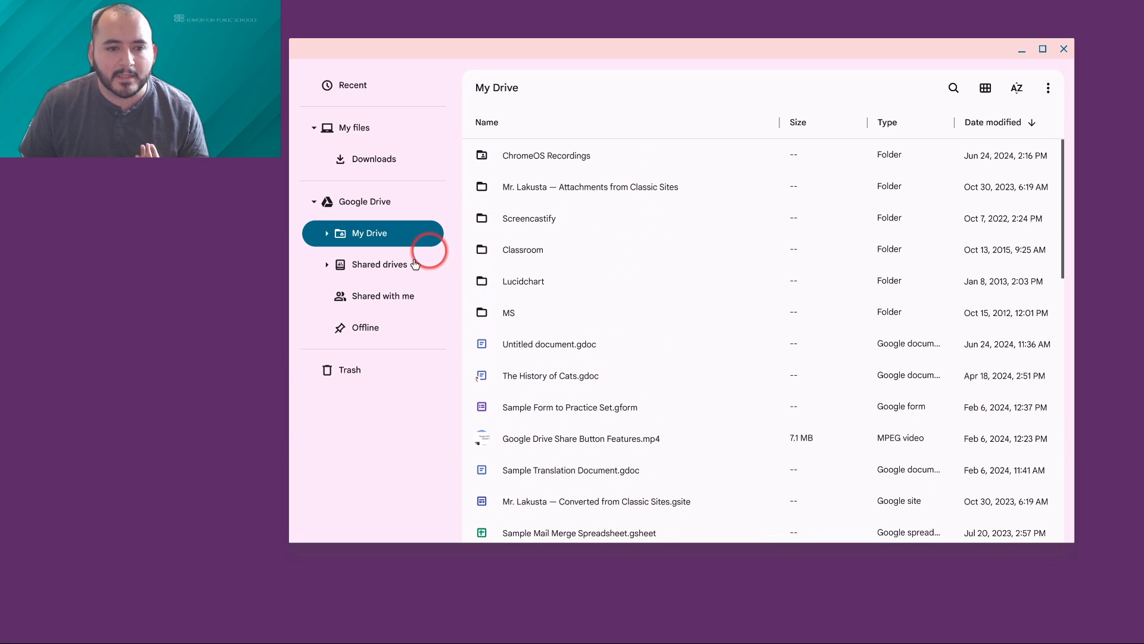
{"action": "left_click", "coordinate": [379, 265]}
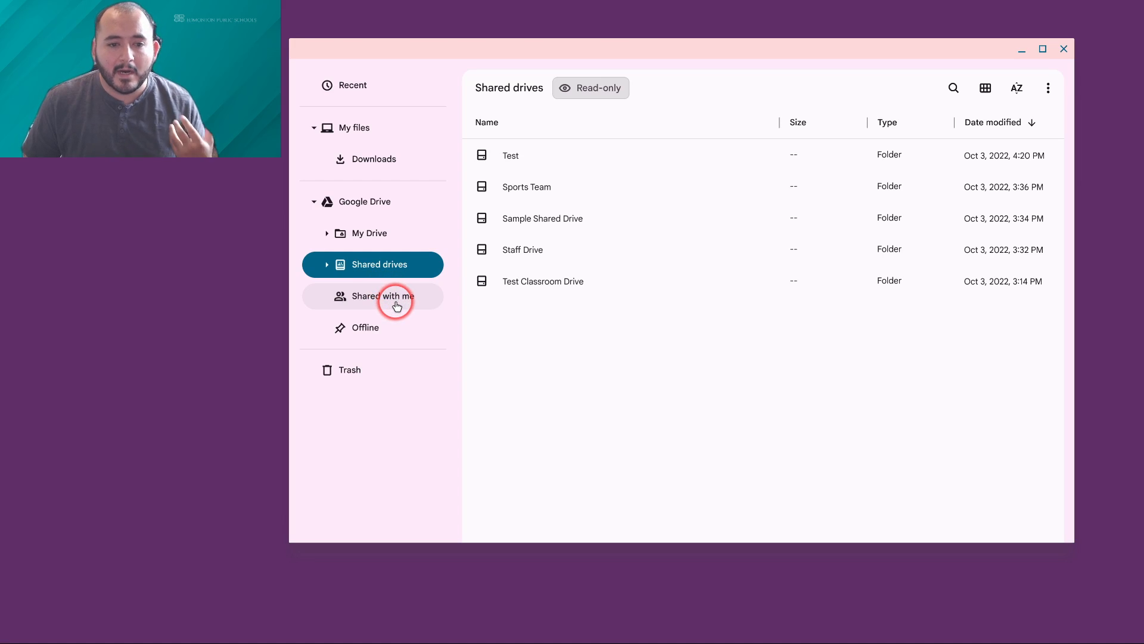
{"action": "left_click", "coordinate": [365, 327]}
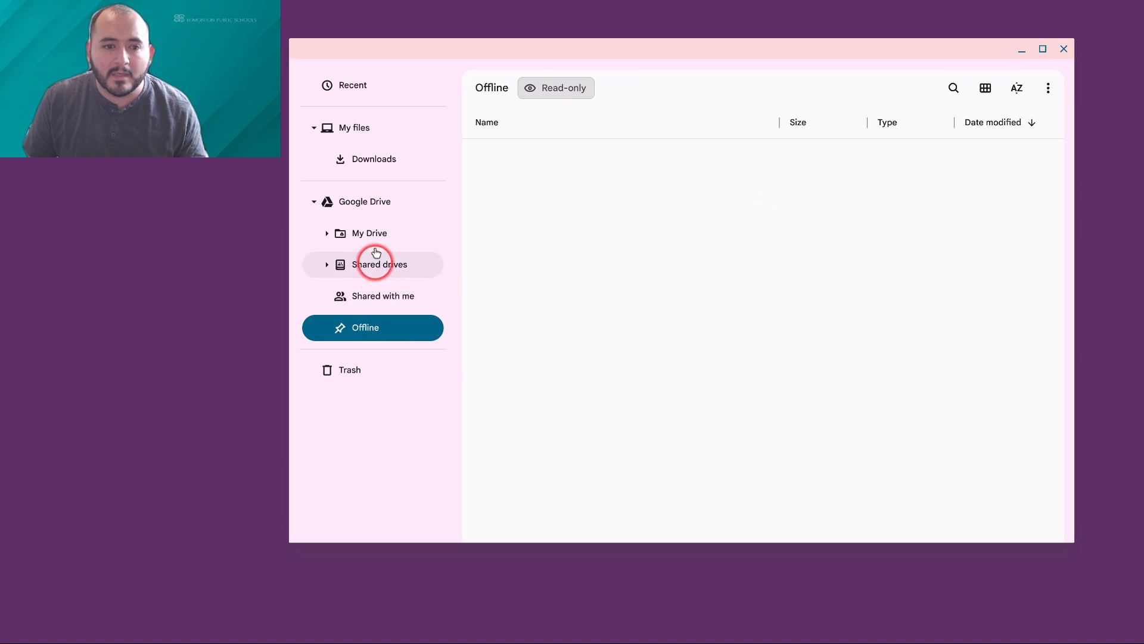
{"action": "mouse_move", "coordinate": [383, 233]}
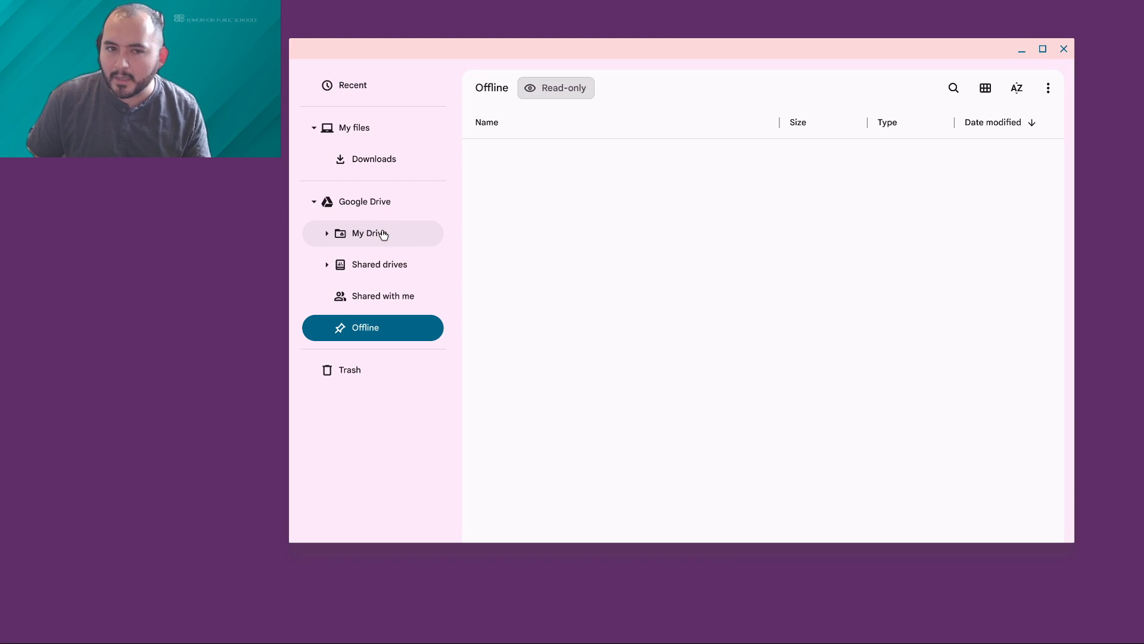
{"action": "left_click", "coordinate": [370, 233]}
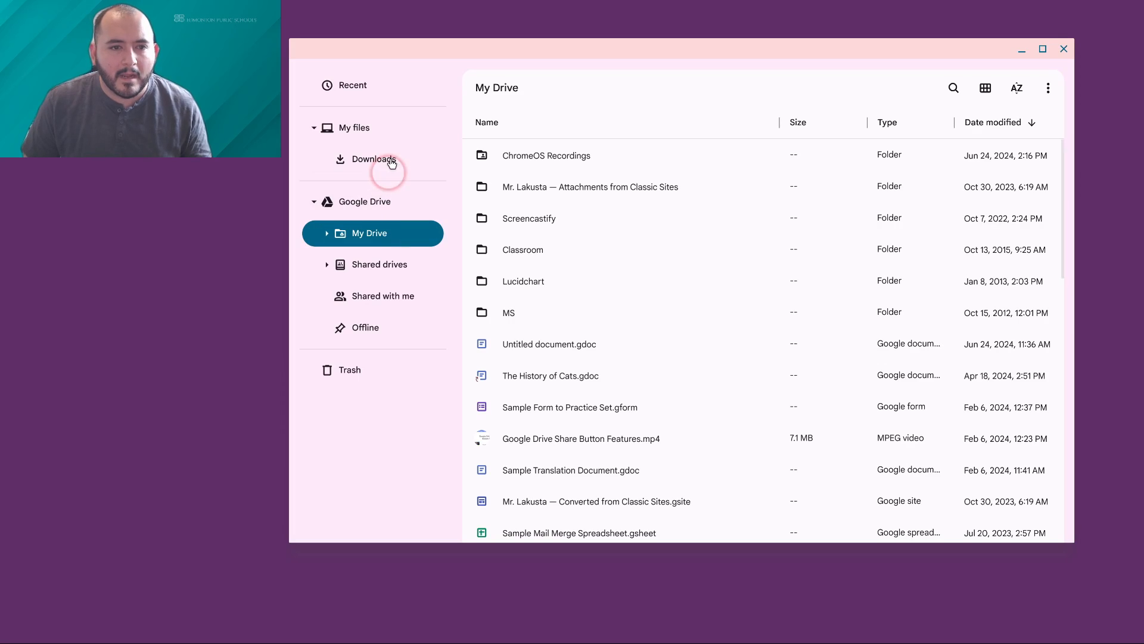
{"action": "left_click", "coordinate": [374, 159]}
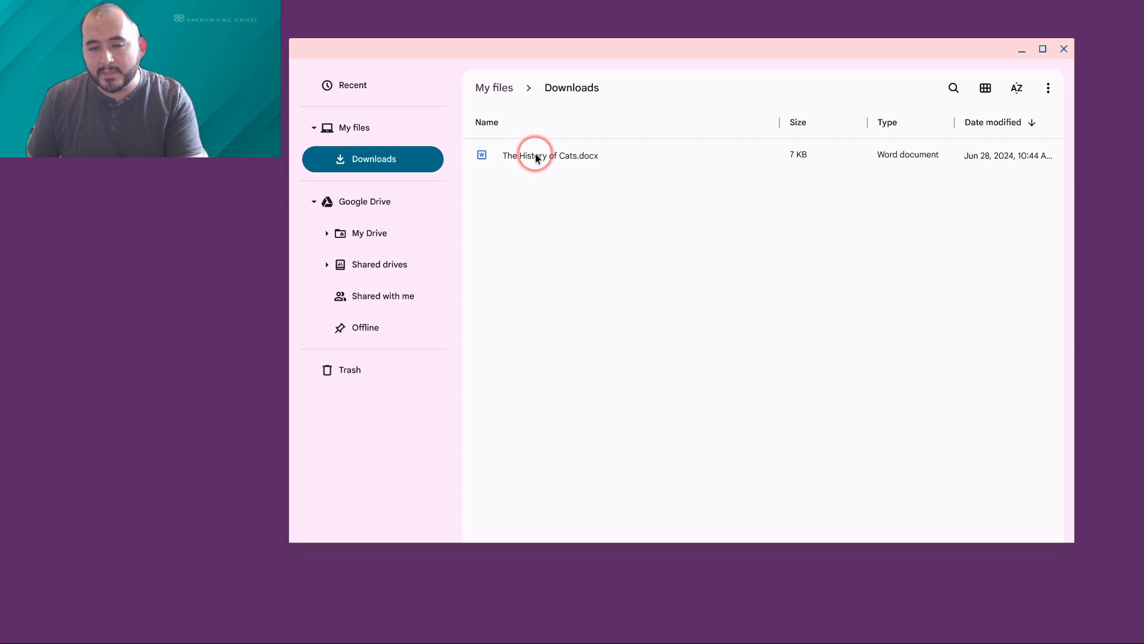
Step: Drag The History of Cats.docx from Downloads onto My Drive in the sidebar
{"action": "left_click", "coordinate": [537, 159]}
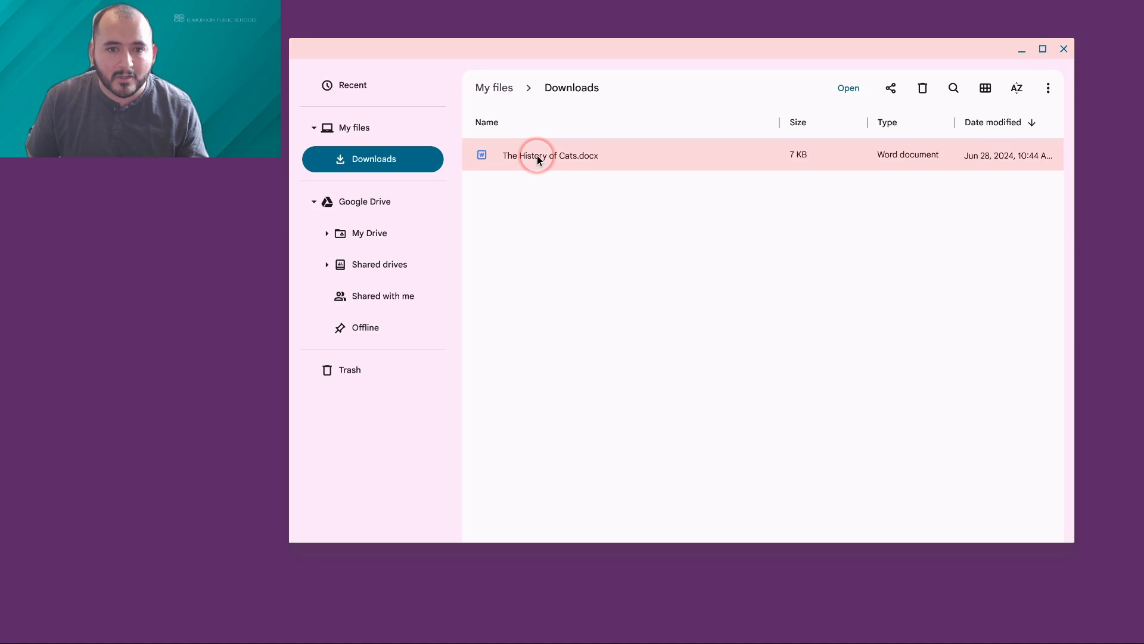
{"action": "left_click_drag", "start_coordinate": [549, 155], "coordinate": [369, 240]}
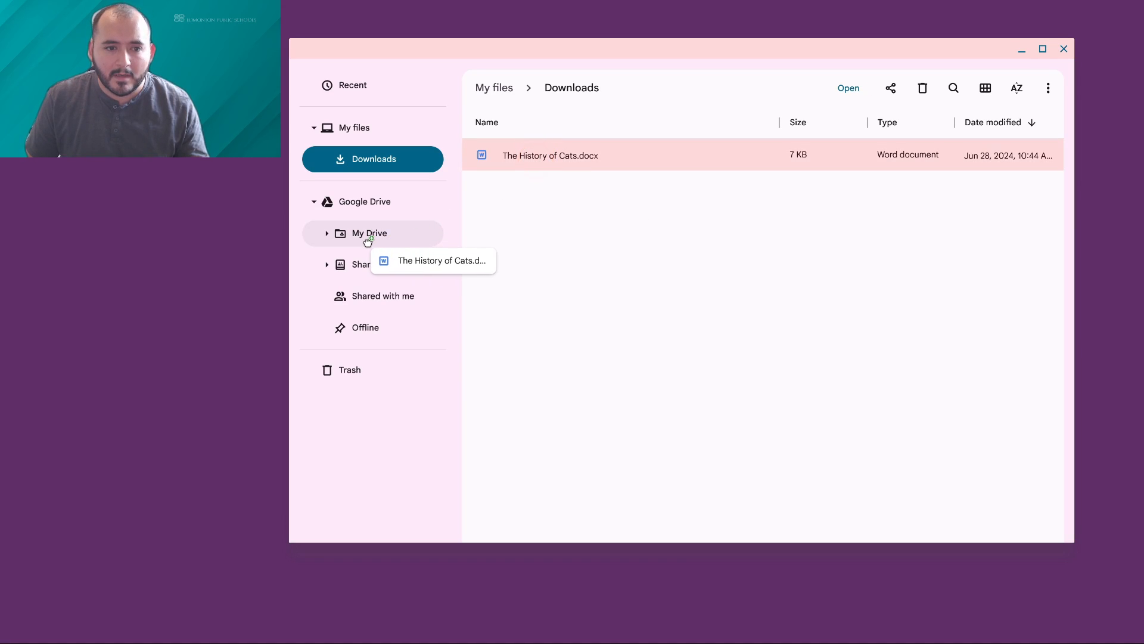
{"action": "left_click", "coordinate": [370, 233]}
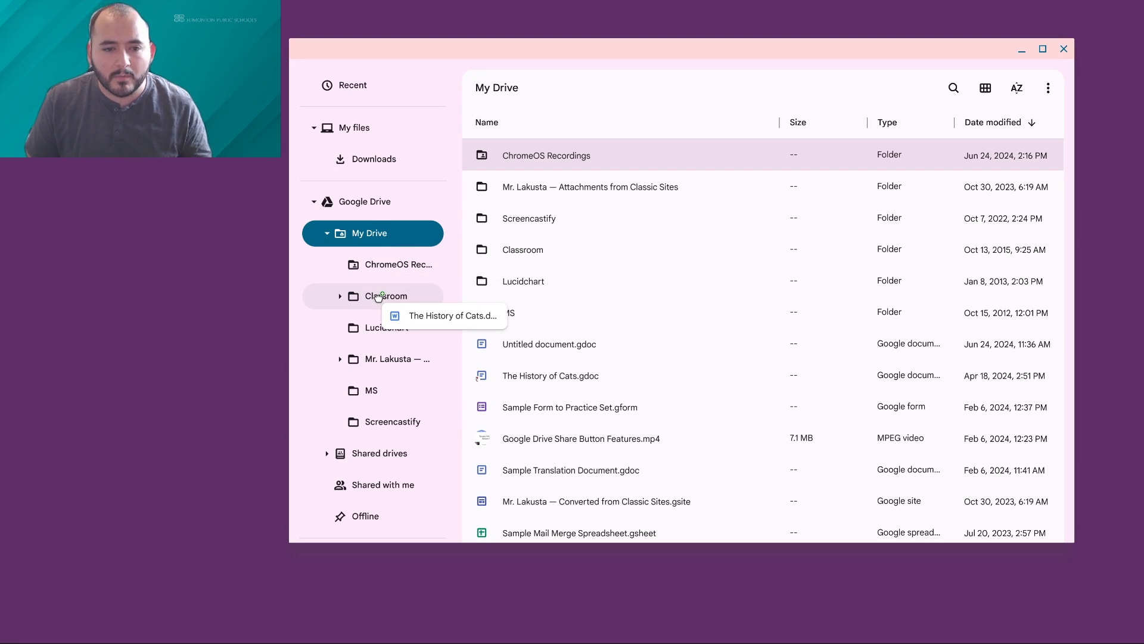
{"action": "left_click", "coordinate": [382, 296]}
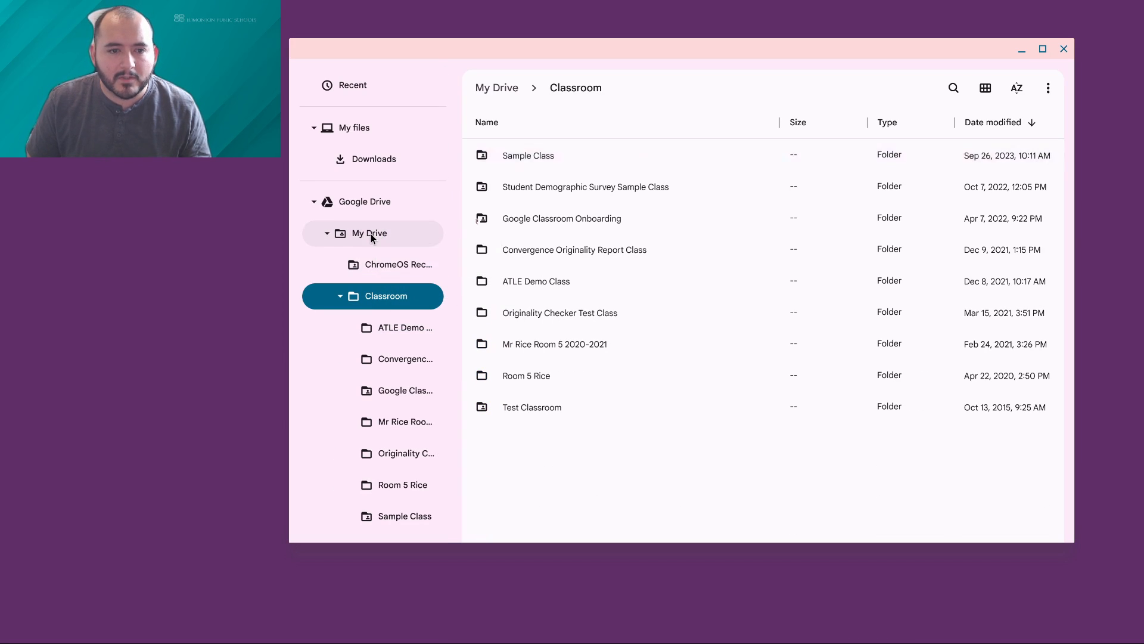
{"action": "left_click", "coordinate": [380, 236]}
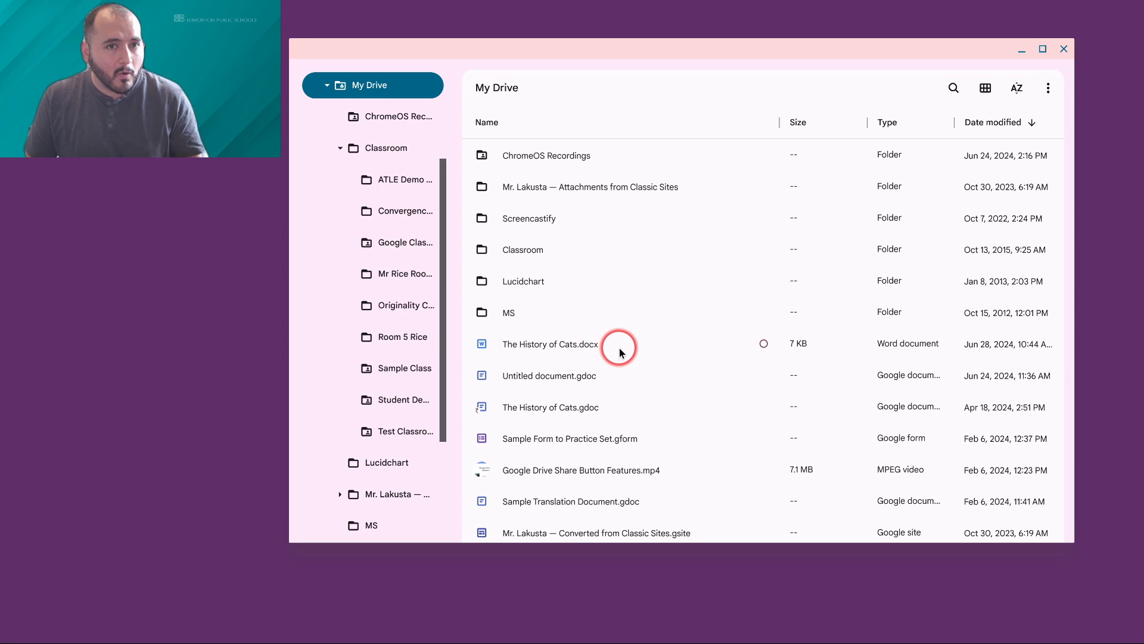
{"action": "mouse_move", "coordinate": [640, 373]}
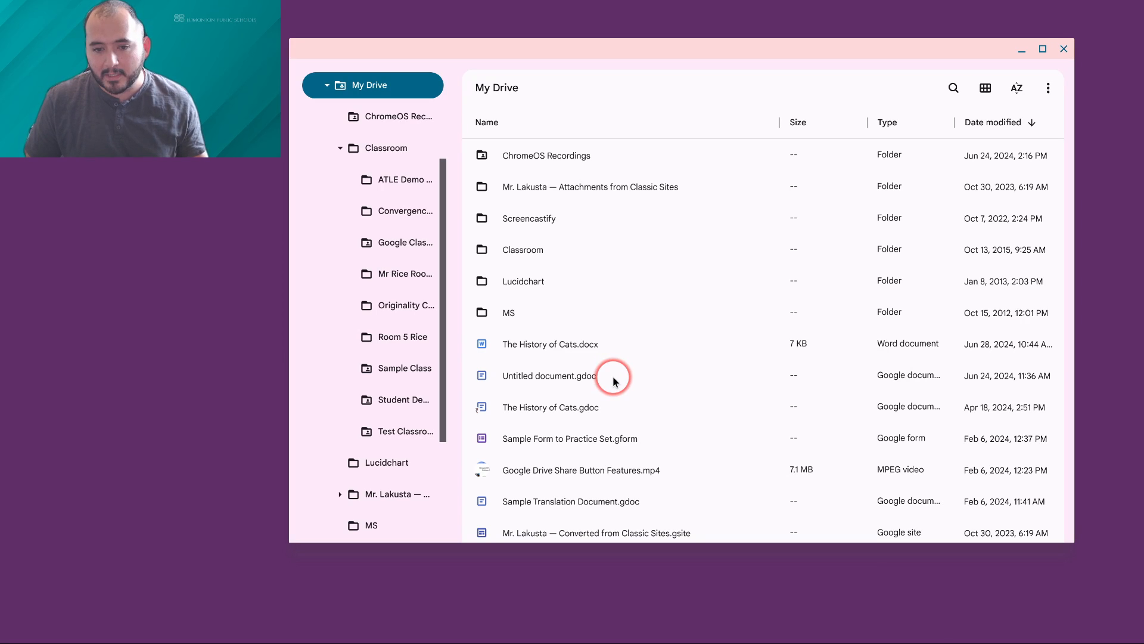
{"action": "mouse_move", "coordinate": [537, 349]}
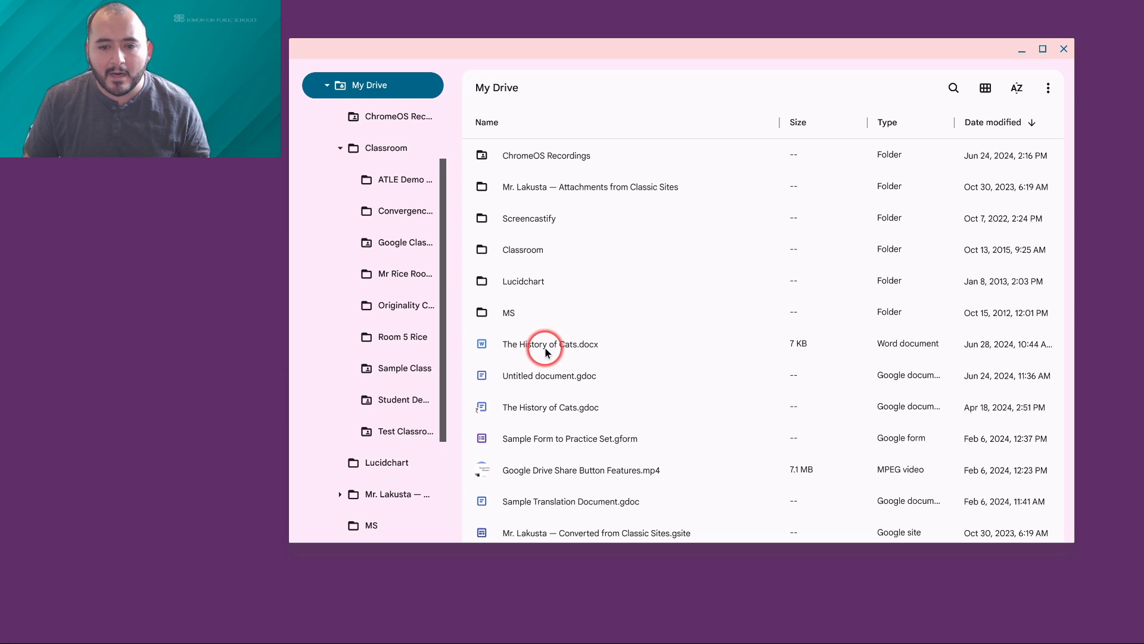
Step: Open The History of Cats.docx in Google Docs and close the Files window
{"action": "double_click", "coordinate": [546, 347]}
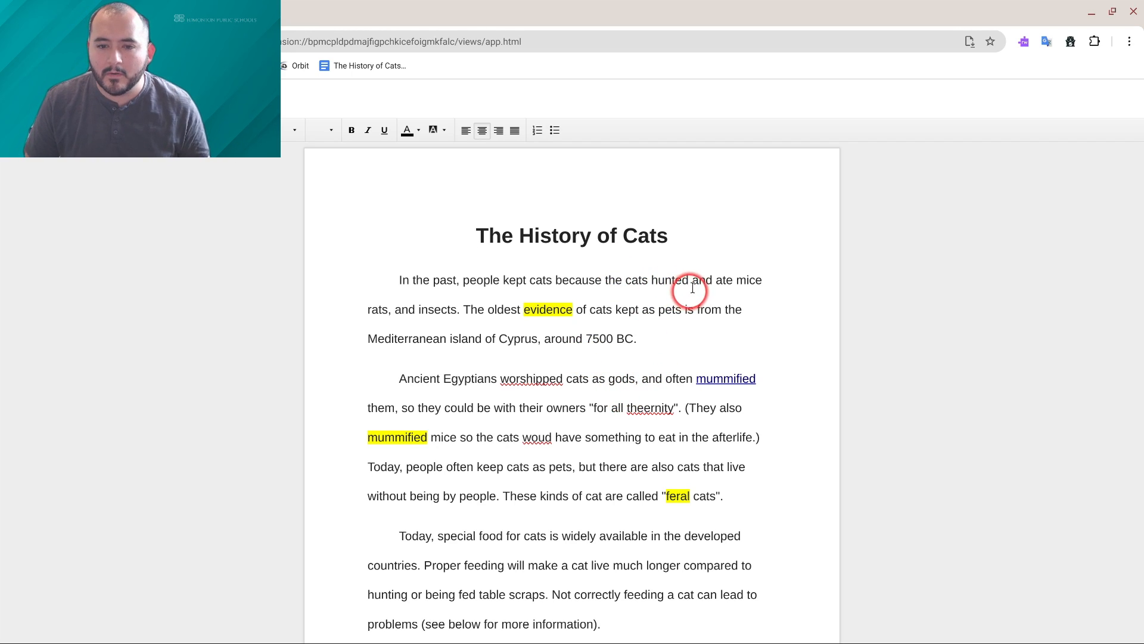
{"action": "mouse_move", "coordinate": [1132, 12]}
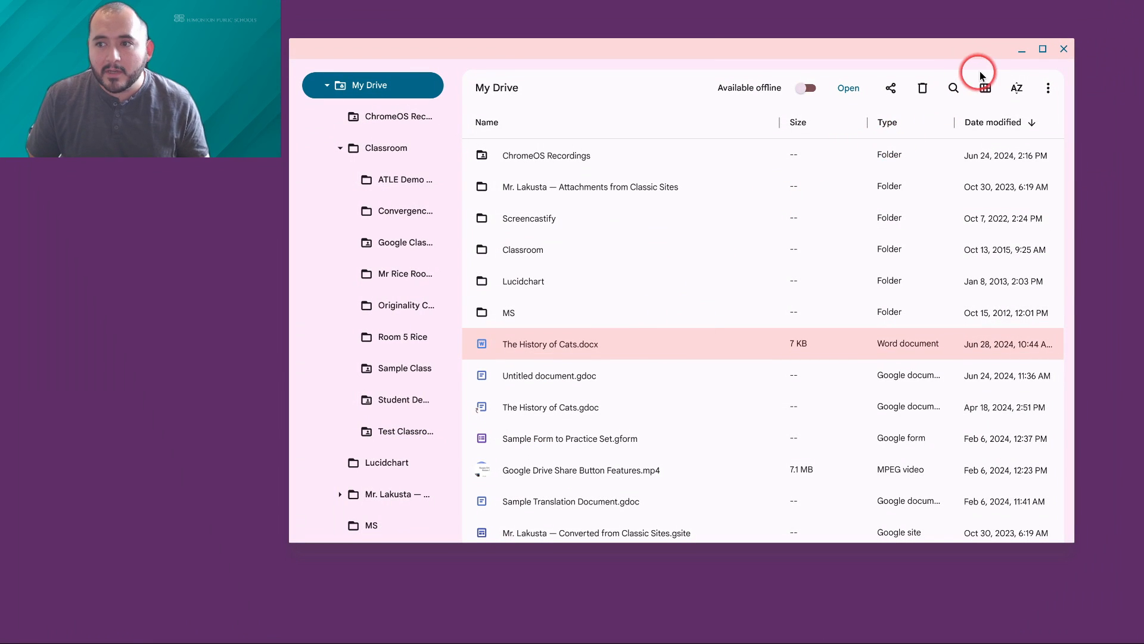
{"action": "left_click", "coordinate": [1064, 49]}
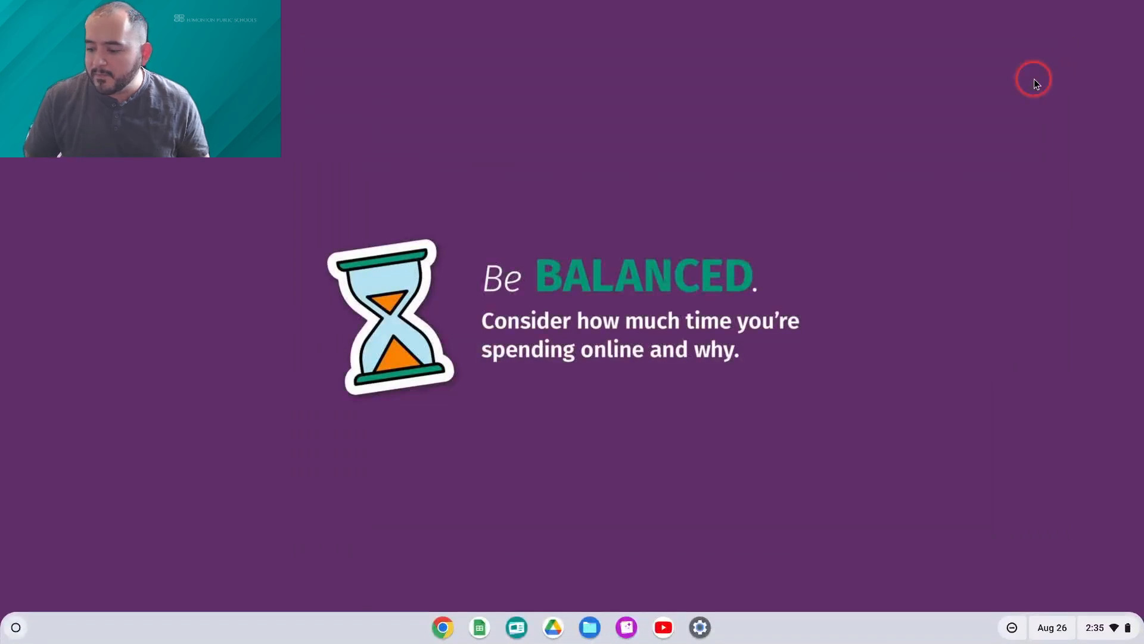